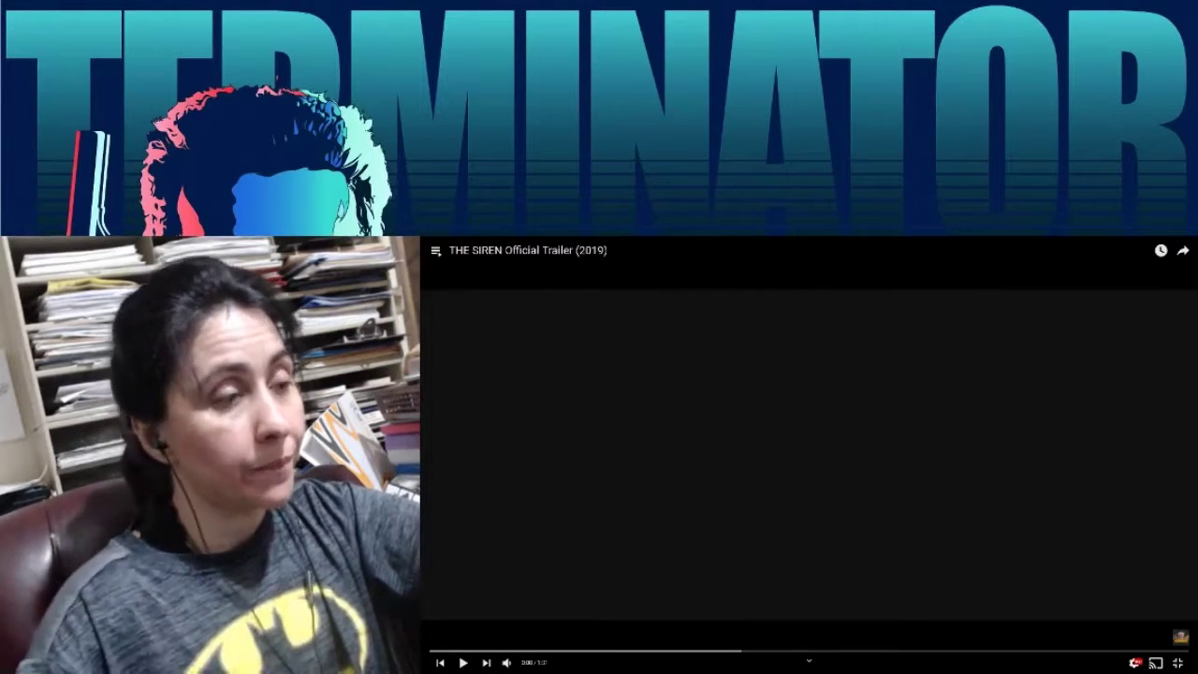
Start playback of 'THE SIREN Official Trailer (2019)' in the embedded player.
click(468, 662)
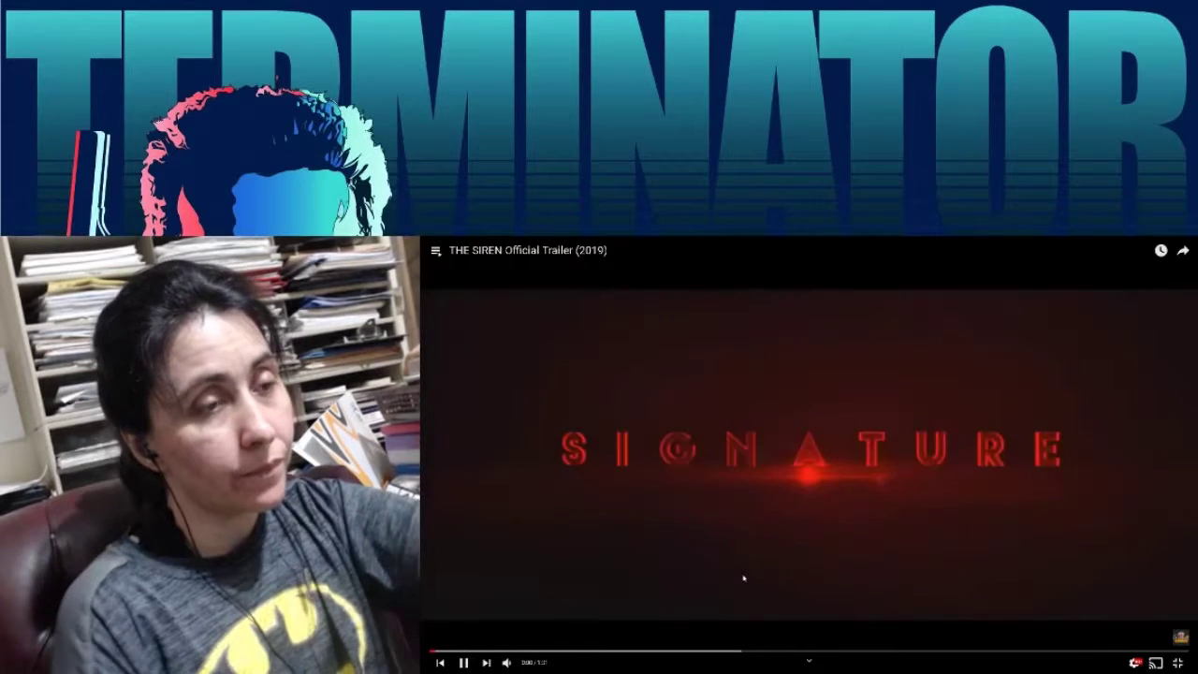